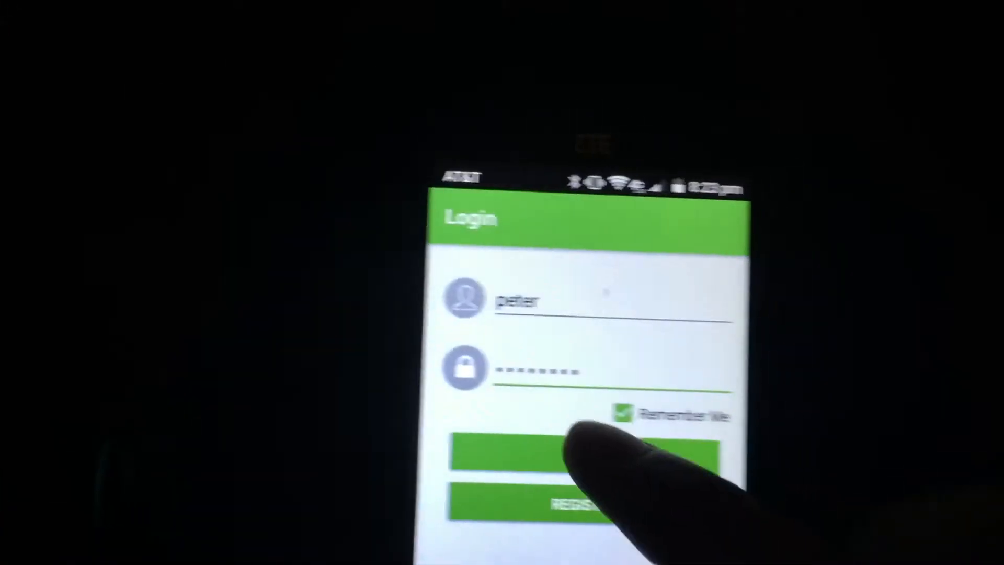
Sign in with the remembered credentials via LOGIN to reach Your Profile.
left_click(583, 451)
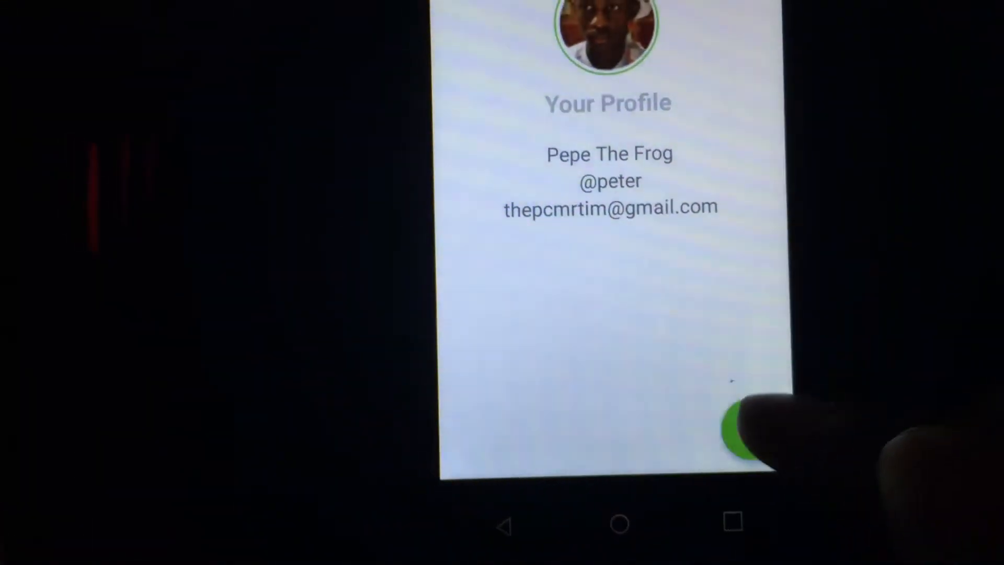
Search for another user's profile by username using the green floating button and SEARCH.
left_click(742, 436)
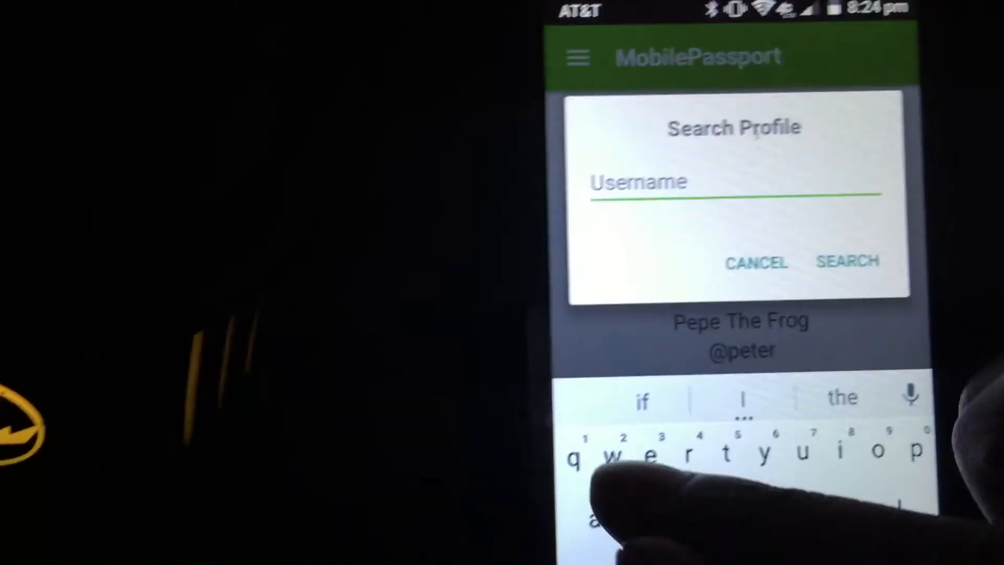
type("davif")
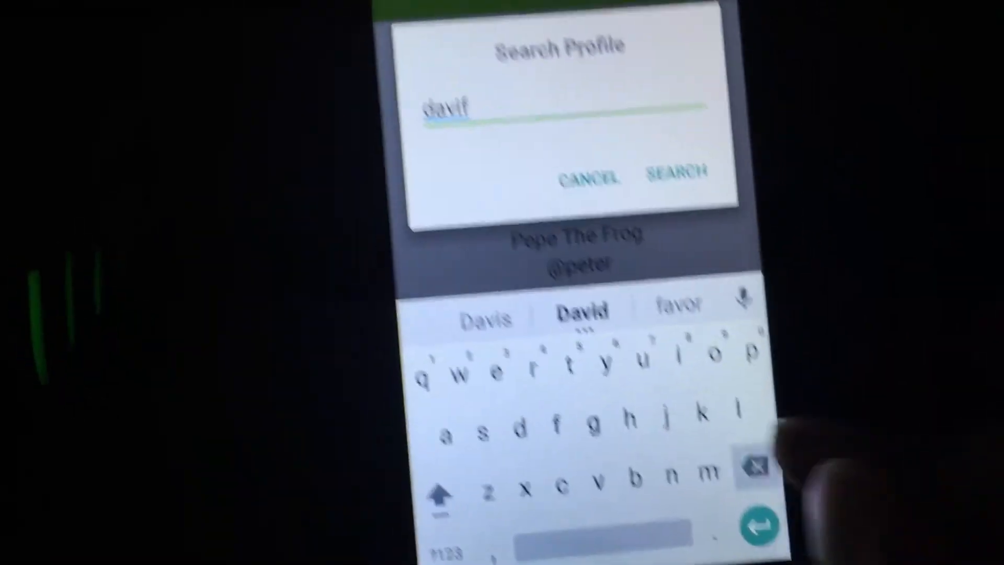
left_click(672, 174)
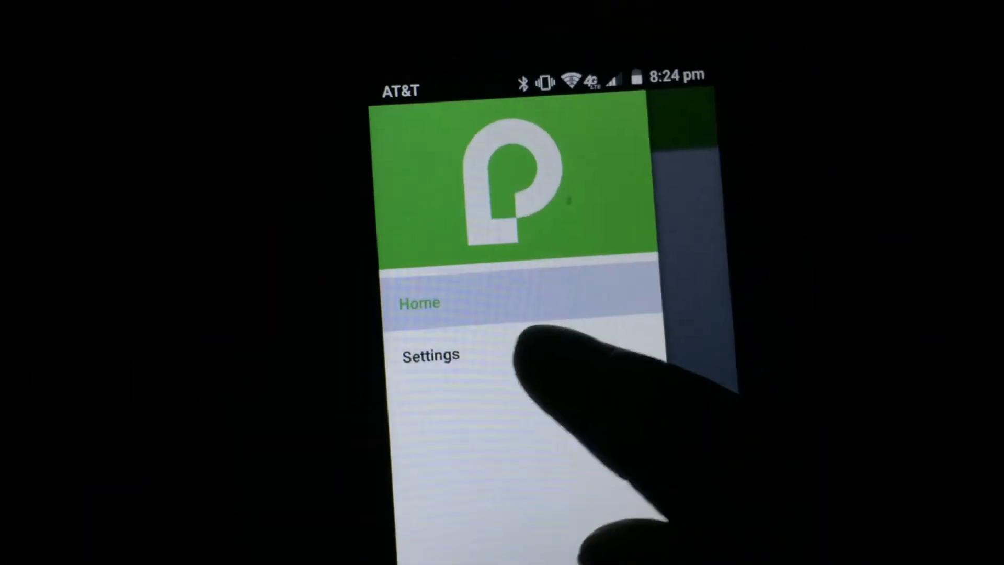
left_click(431, 356)
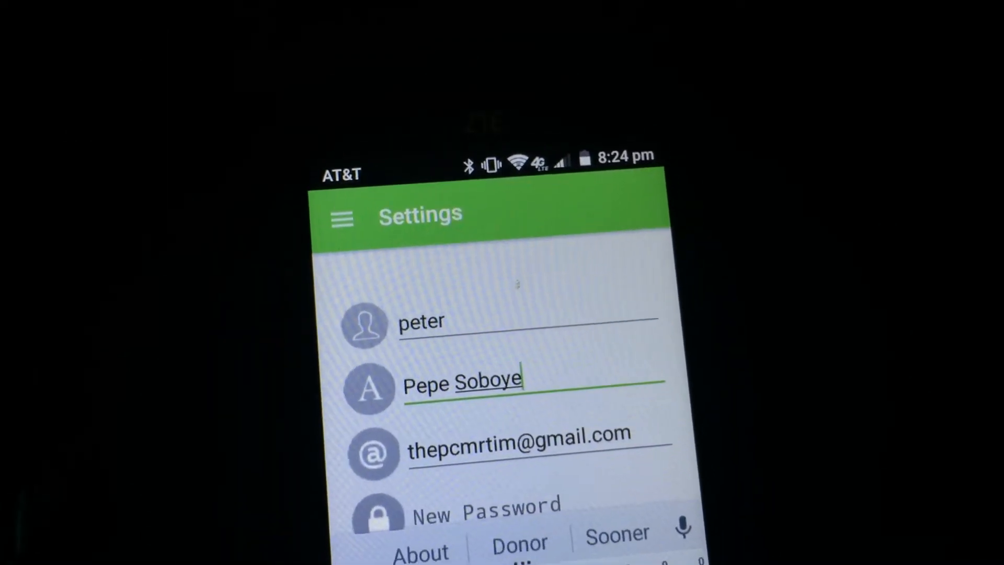
type("jo")
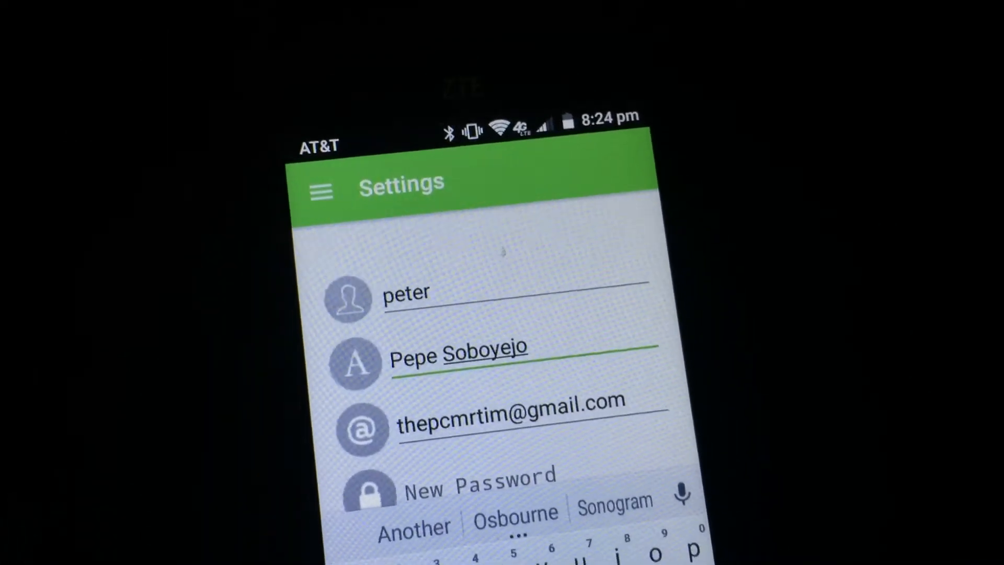